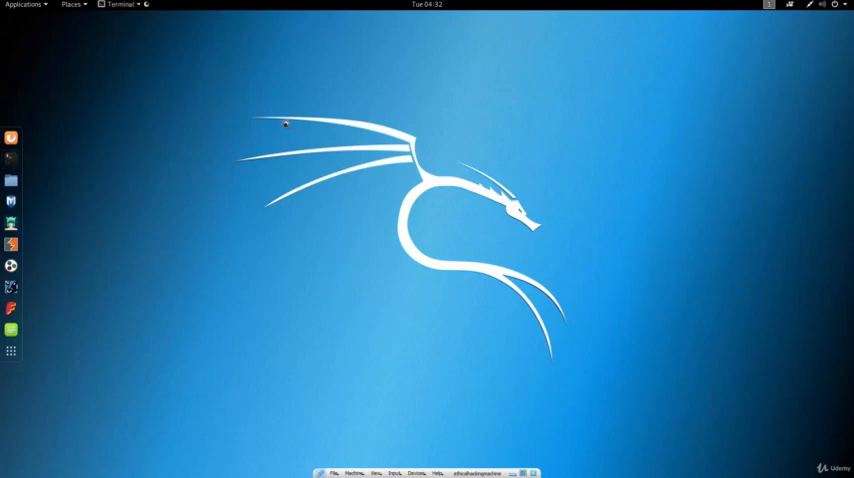
pyautogui.moveTo(300, 120)
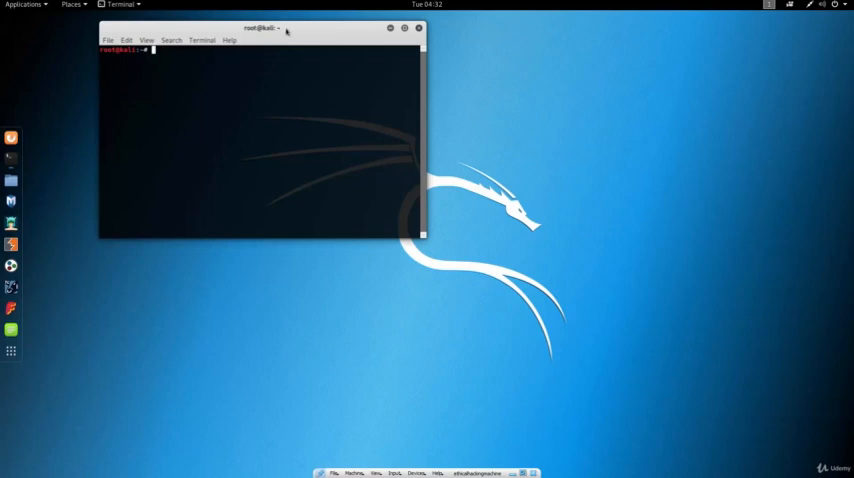
# - Reposition the terminal and run the 'leafpad' command to bring up a blank editor
pyautogui.moveTo(260, 28); pyautogui.dragTo(378, 120)
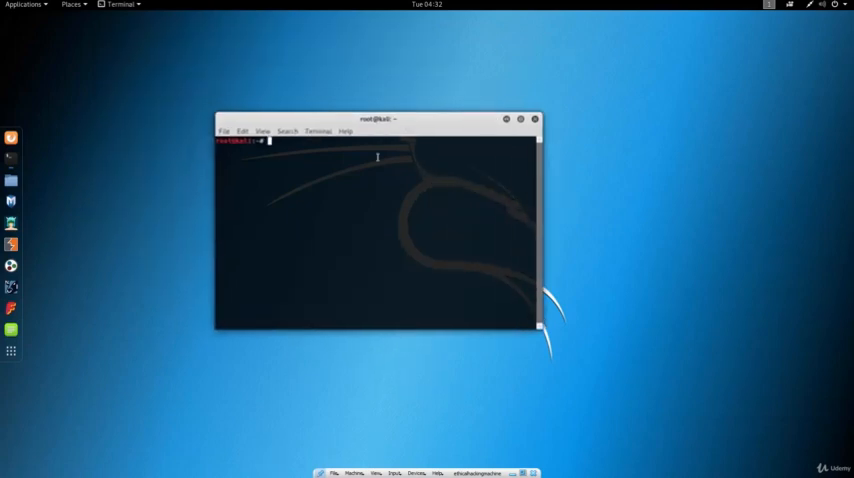
pyautogui.write('leaf')
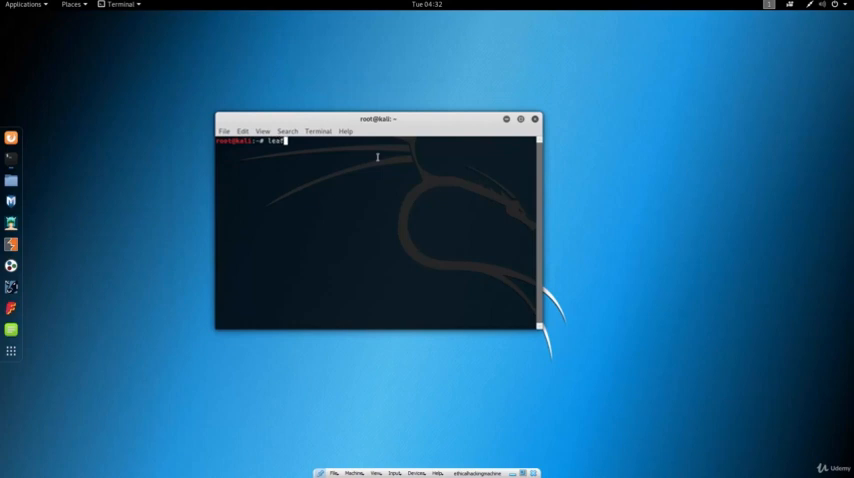
pyautogui.write('leafpad')
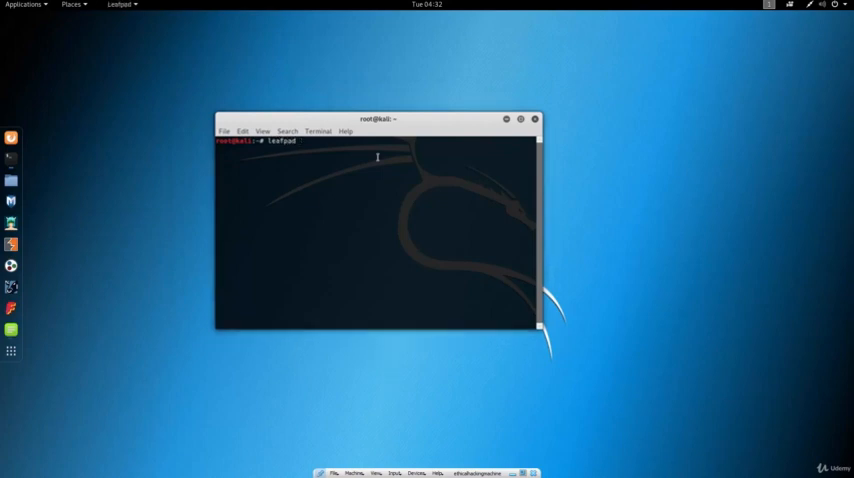
pyautogui.press('Return')
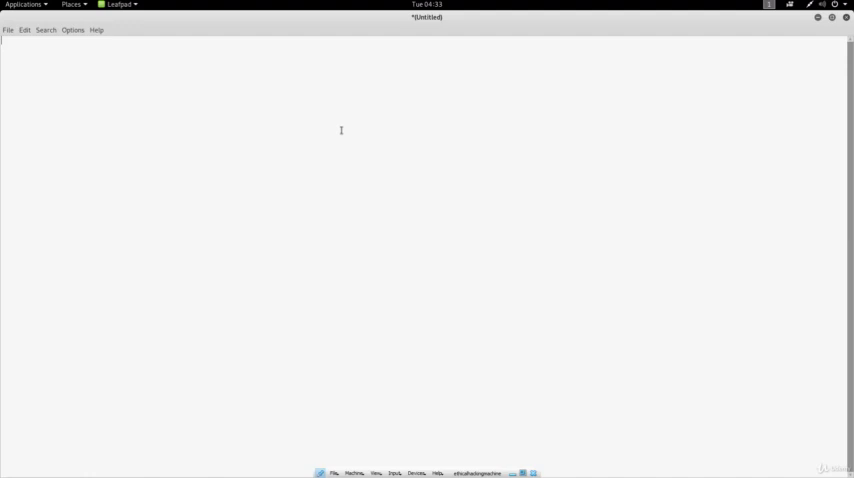
# - Enter 'Footprinting' as the first line of the course topic list
pyautogui.write('Footprinting')
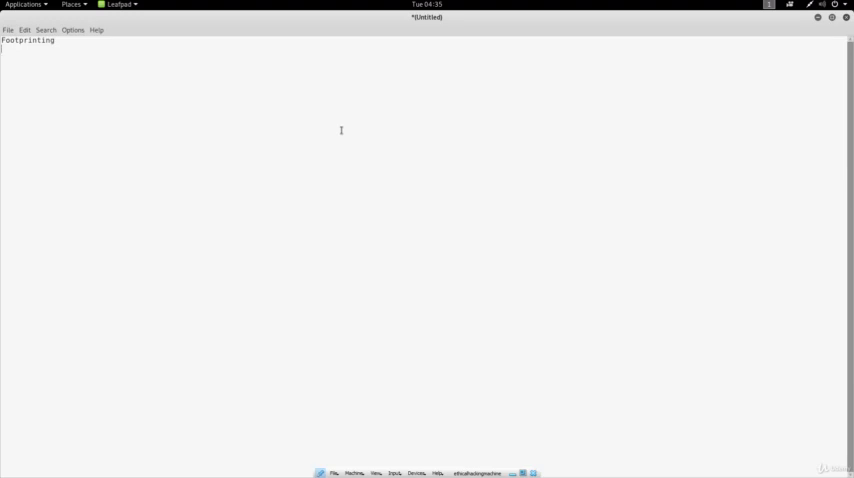
# - Add 'Scanning and Enumeration' as the second topic line
pyautogui.write('Scann')
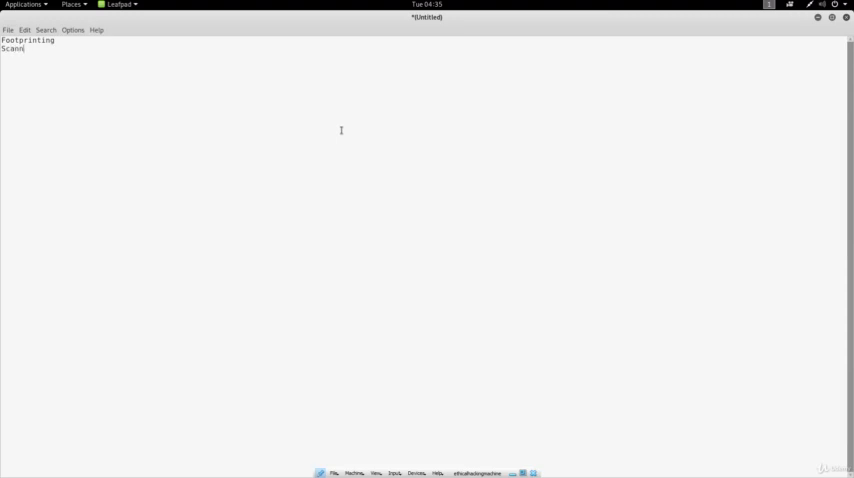
pyautogui.write('ing and')
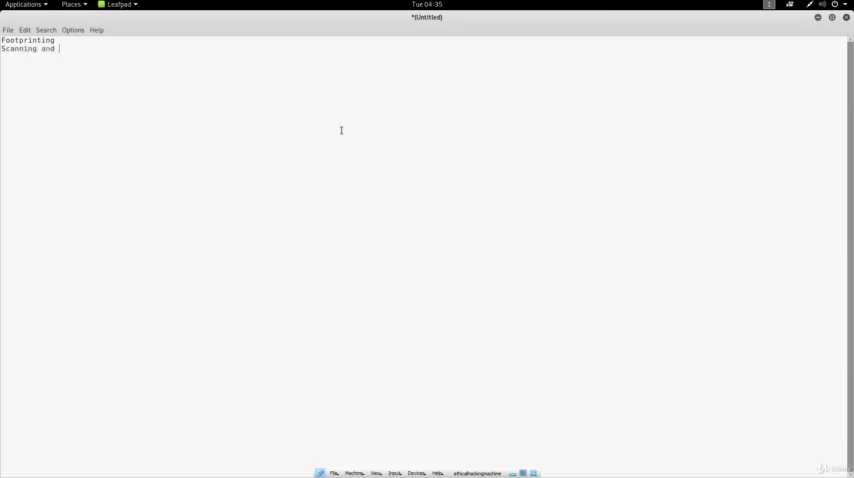
pyautogui.write('Enumeration -')
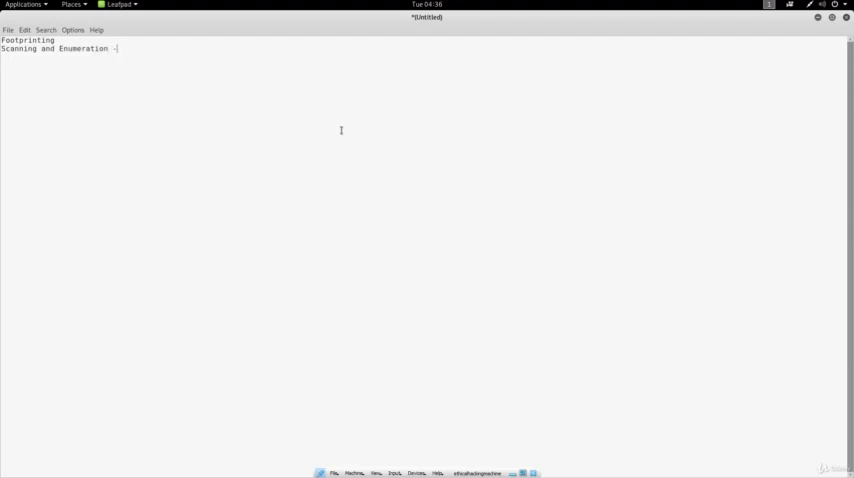
# - Append 'nmap' as the tool after 'Scanning and Enumeration'
pyautogui.write('nmap')
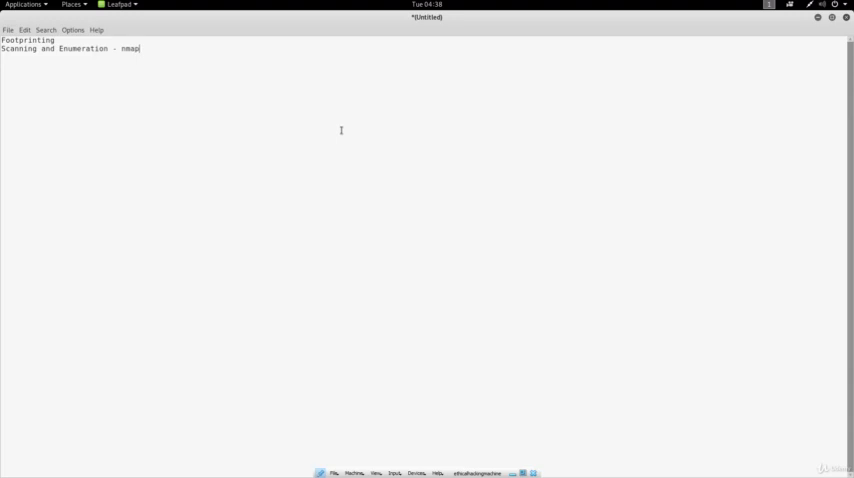
# - Add 'System Hacking' as the third topic line below the nmap line
pyautogui.write('Sz')
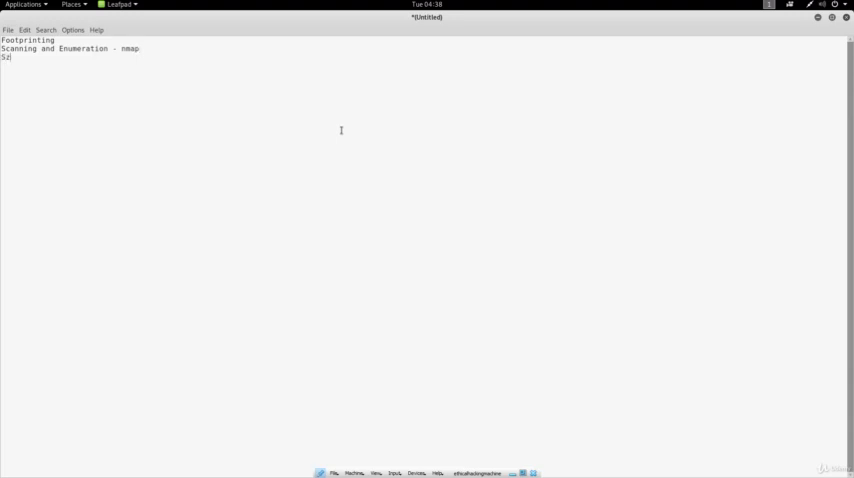
pyautogui.write('System Hacking')
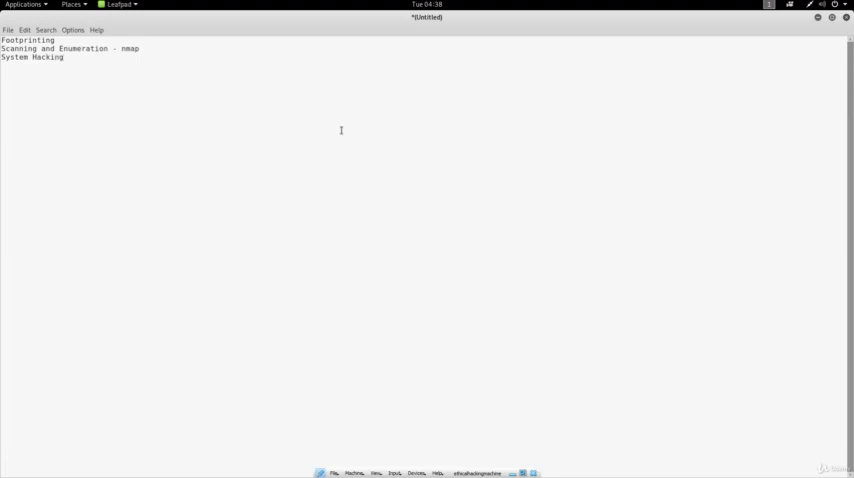
pyautogui.click(64, 56)
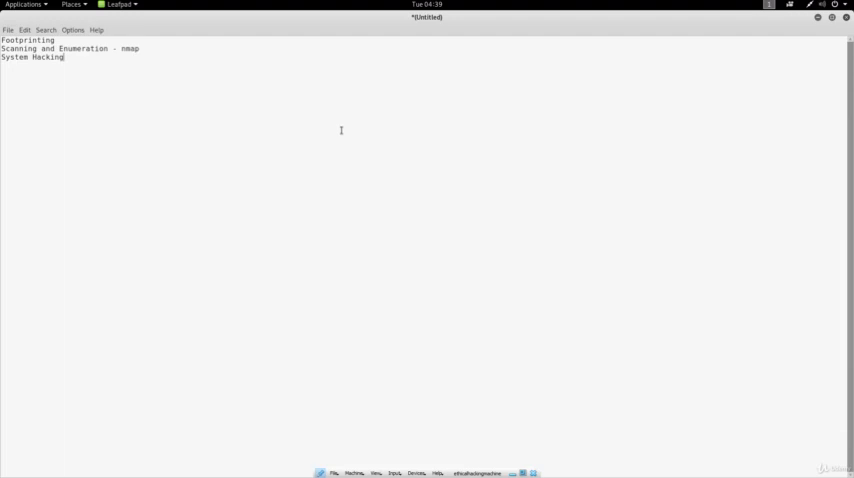
# - Add 'Malware' as the fourth topic on a new line
pyautogui.press('Return')
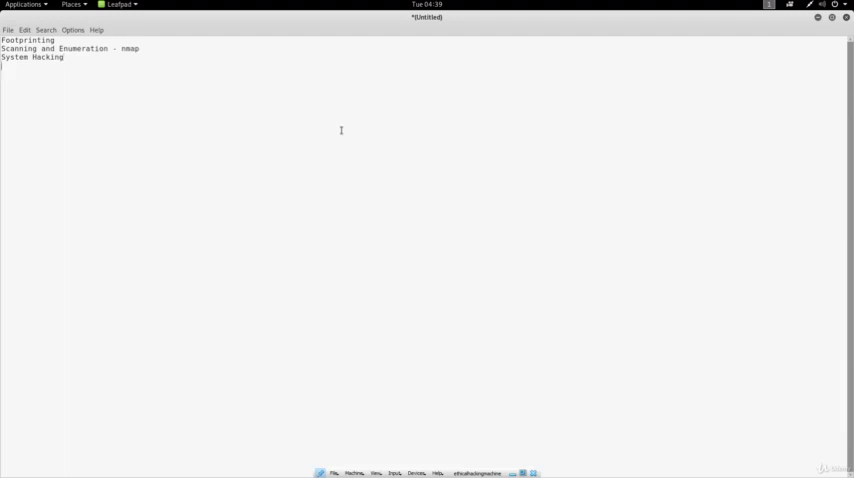
pyautogui.write('Mail')
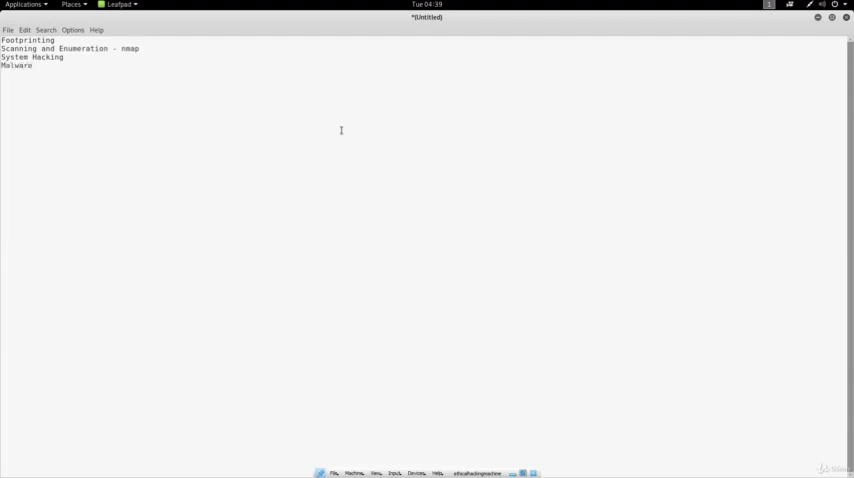
pyautogui.click(32, 68)
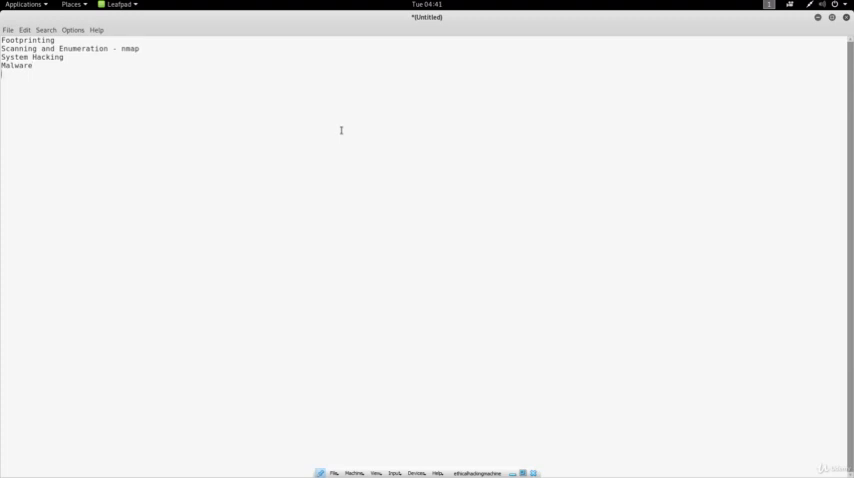
# - Add 'Sniffing' as the fifth topic below Malware
pyautogui.write('Sj')
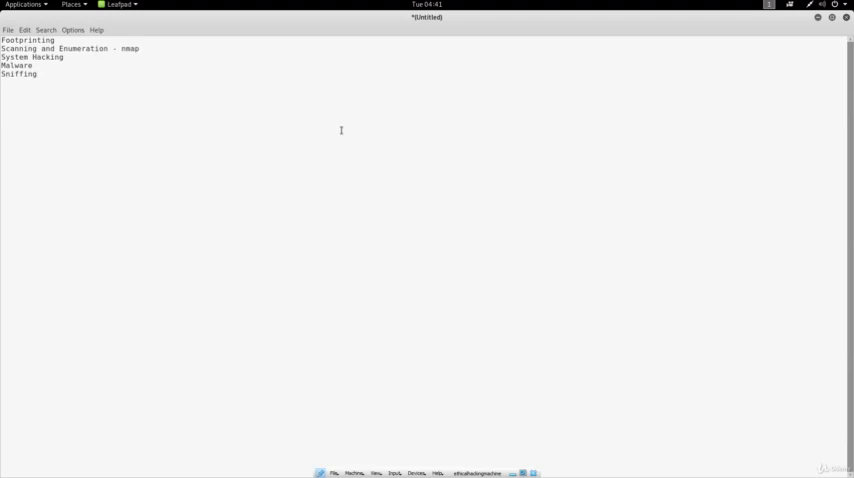
pyautogui.click(38, 72)
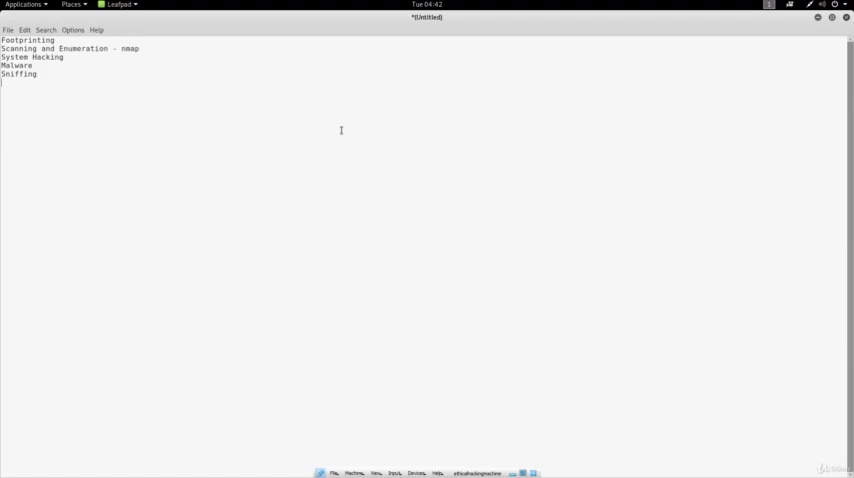
# - Add 'Social Engineering' as the sixth topic line
pyautogui.write('Social Engin')
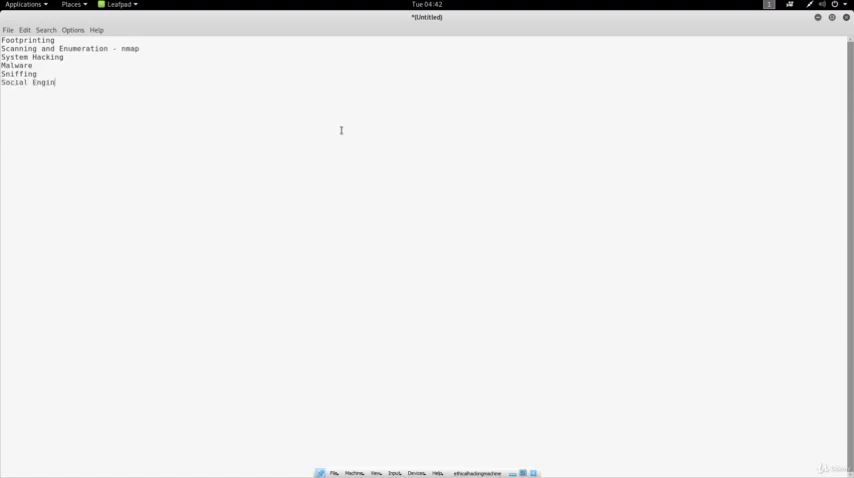
pyautogui.write('eering')
pyautogui.write('Denial Of Servi')
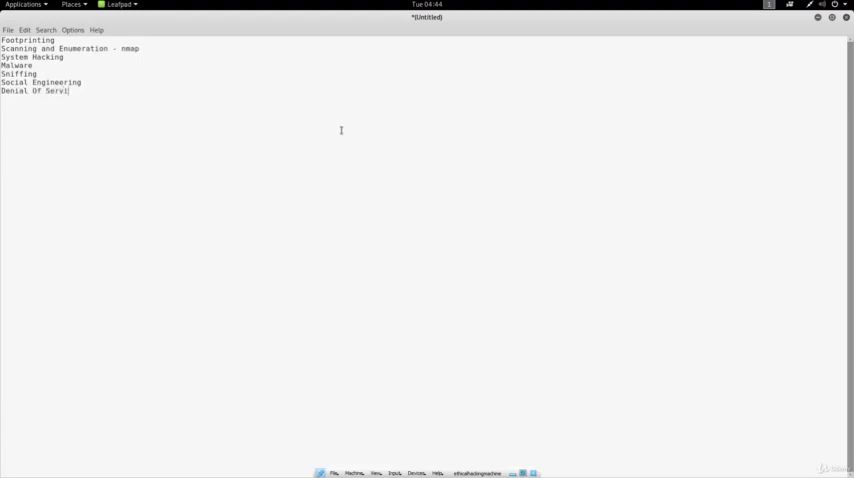
# - Finish the seventh line so it reads 'Denial Of Service'
pyautogui.write('ce')
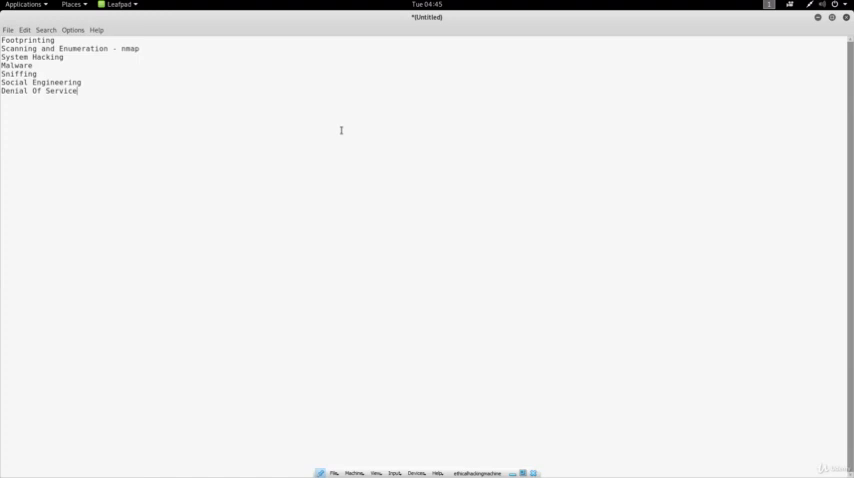
# - Add 'SQL XSS' as the eighth topic line after Denial Of Service
pyautogui.write('SQ')
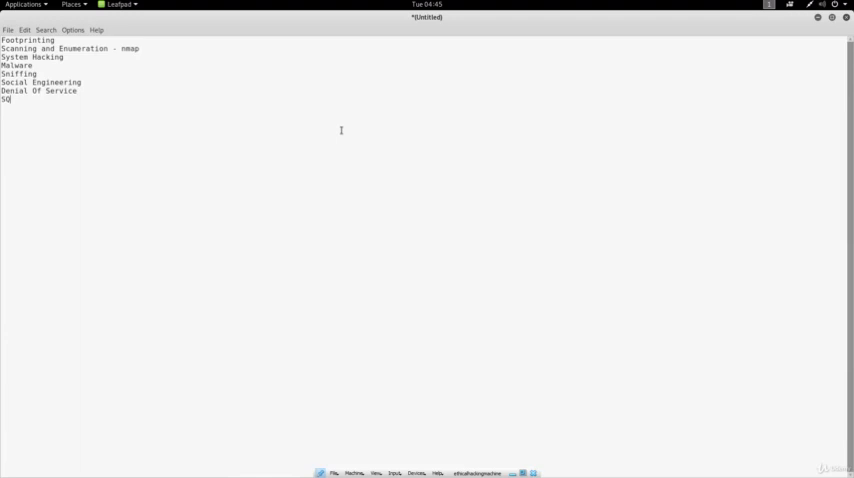
pyautogui.write('L')
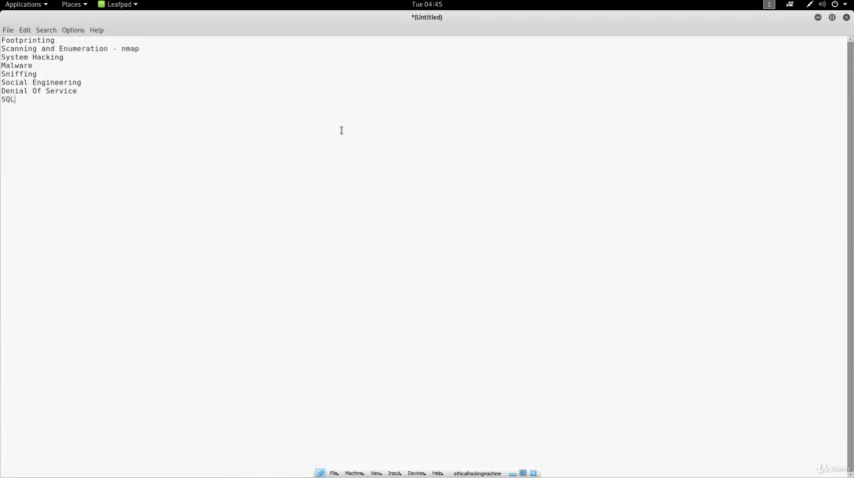
pyautogui.write('i')
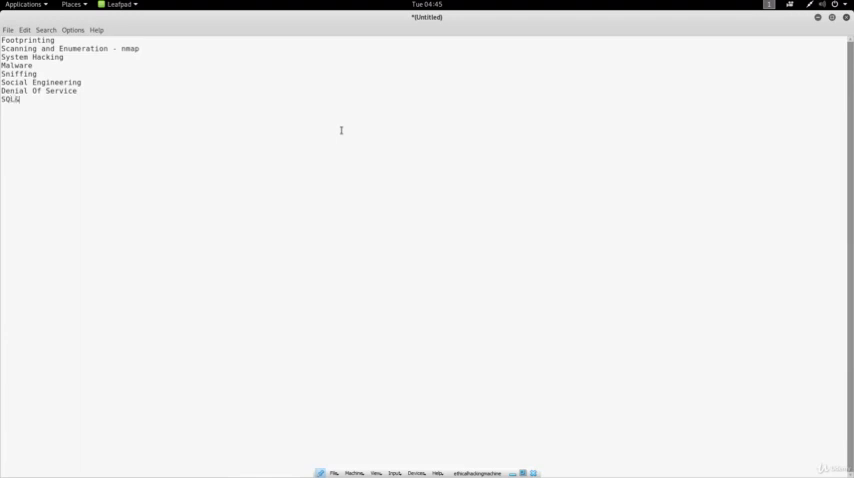
pyautogui.write('" "')
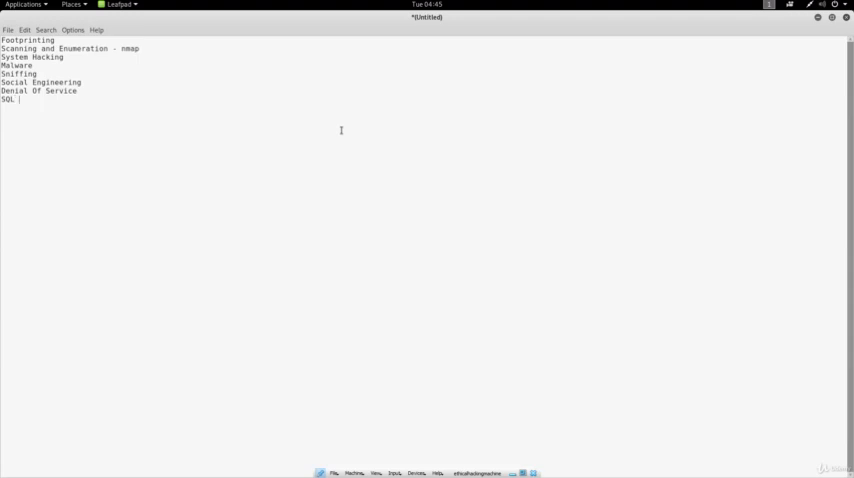
pyautogui.write('XSS')
pyautogui.write('WiFi Hacking')
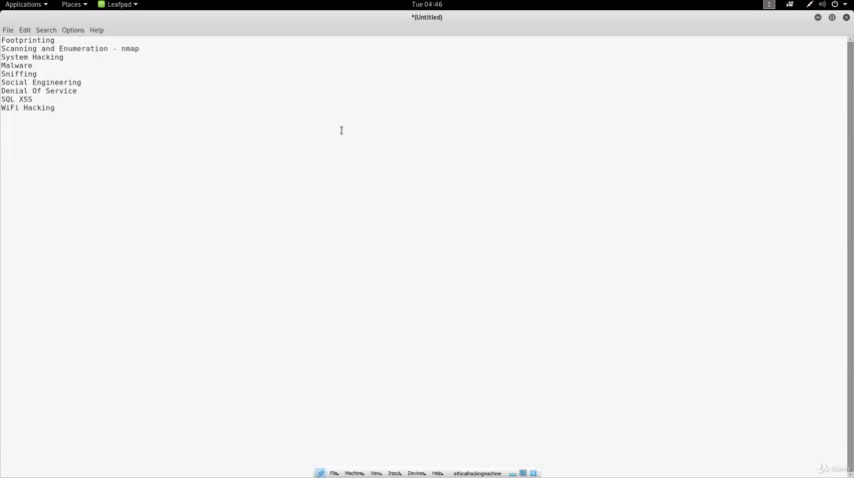
# - Place the cursor in the Leafpad document to continue the topic list
pyautogui.click(56, 108)
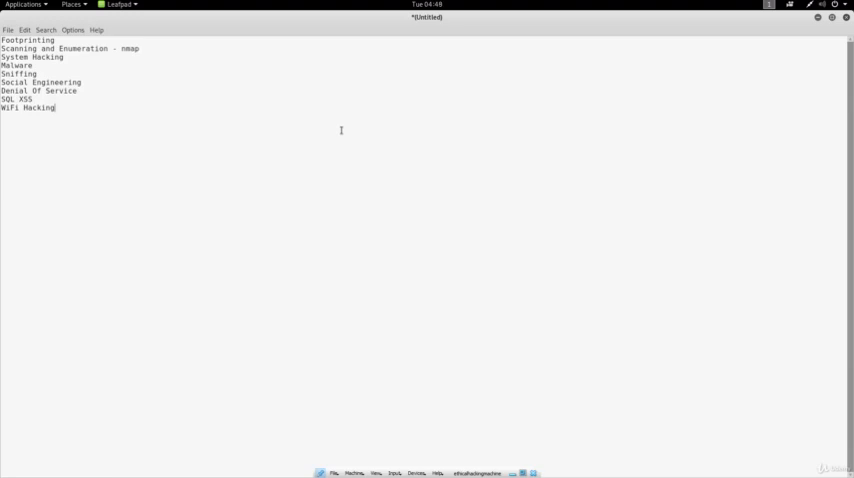
pyautogui.write('Mobile Hacking')
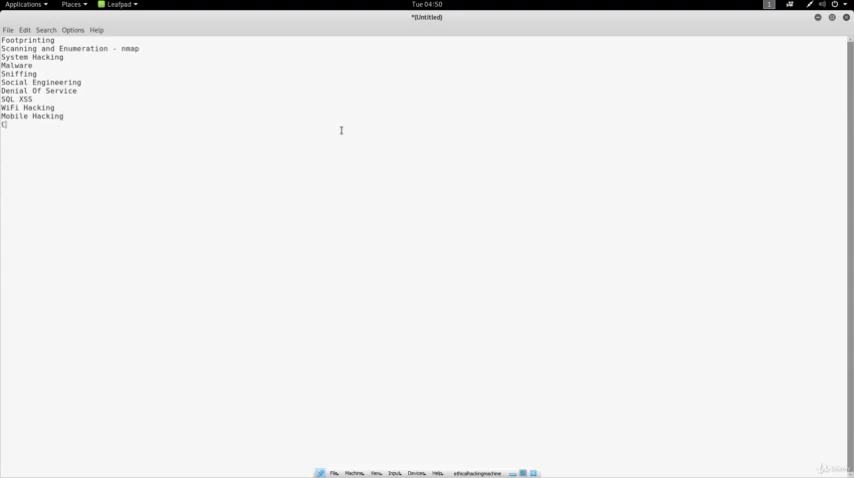
# - Add 'Cryptography' as the eleventh and final topic below Mobile Hacking
pyautogui.write('Cryp')
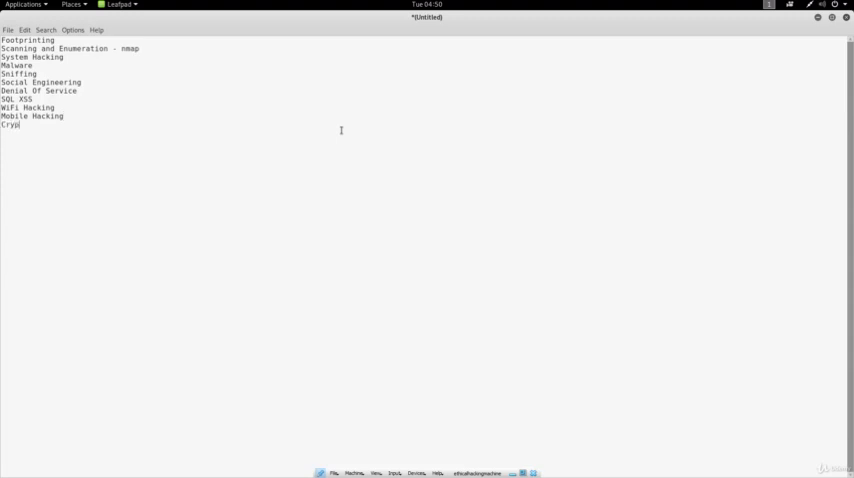
pyautogui.write('tograhp')
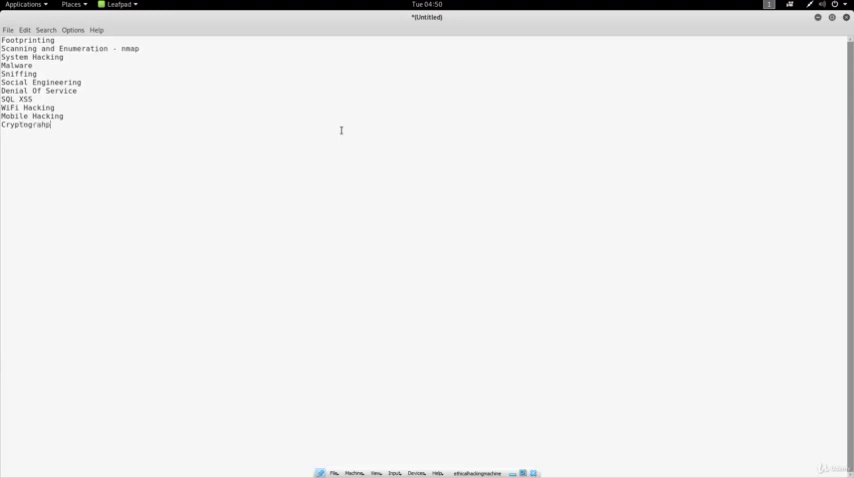
pyautogui.write('y')
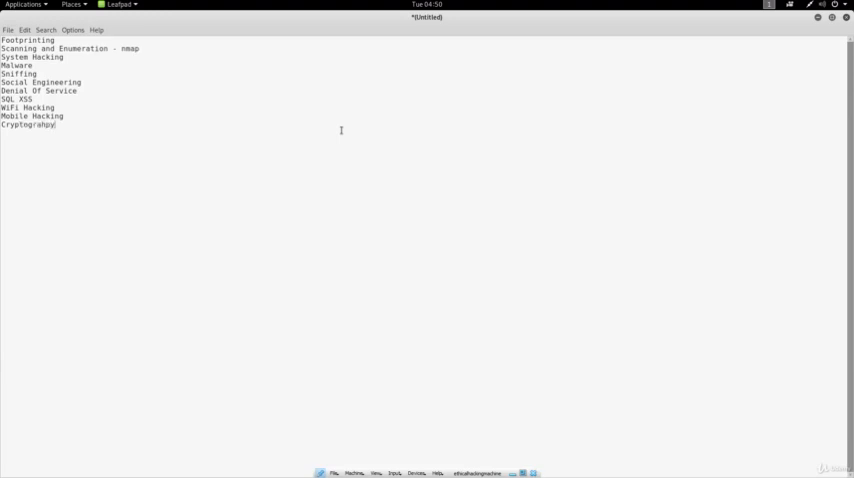